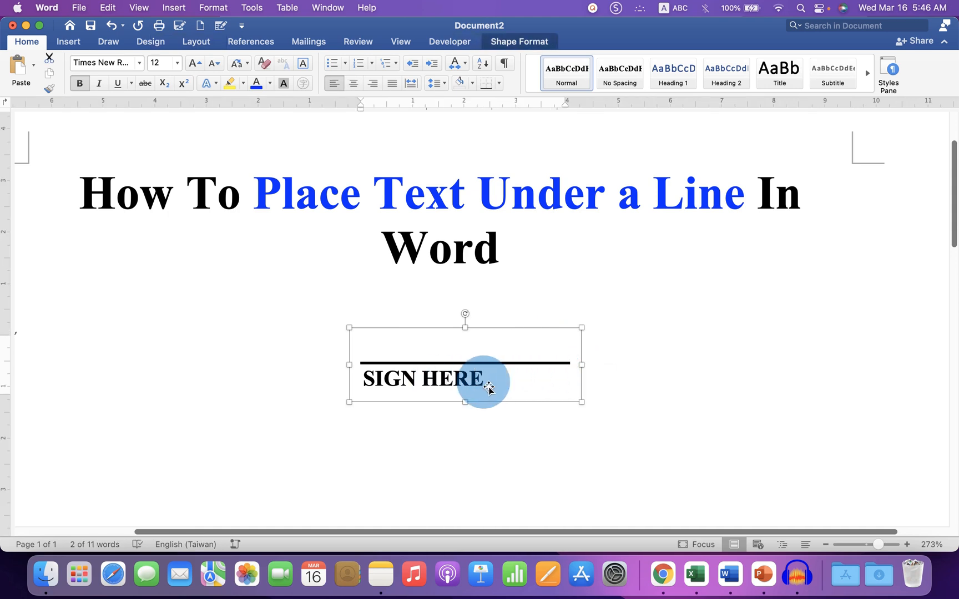
{"action": "mouse_move", "coordinate": [675, 373]}
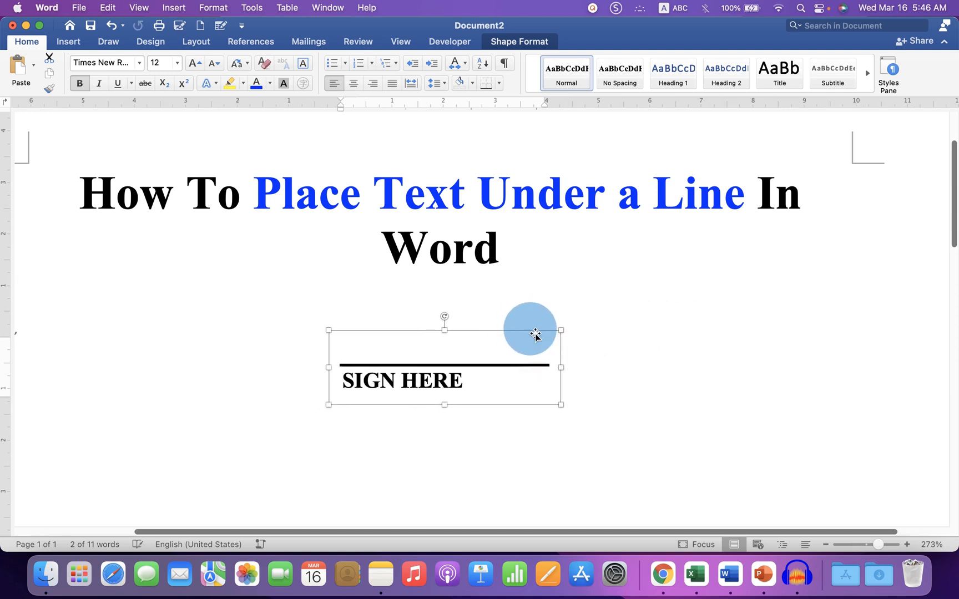
Delete the existing SIGN HERE text box, leaving the area below the title empty
{"action": "key", "text": "delete"}
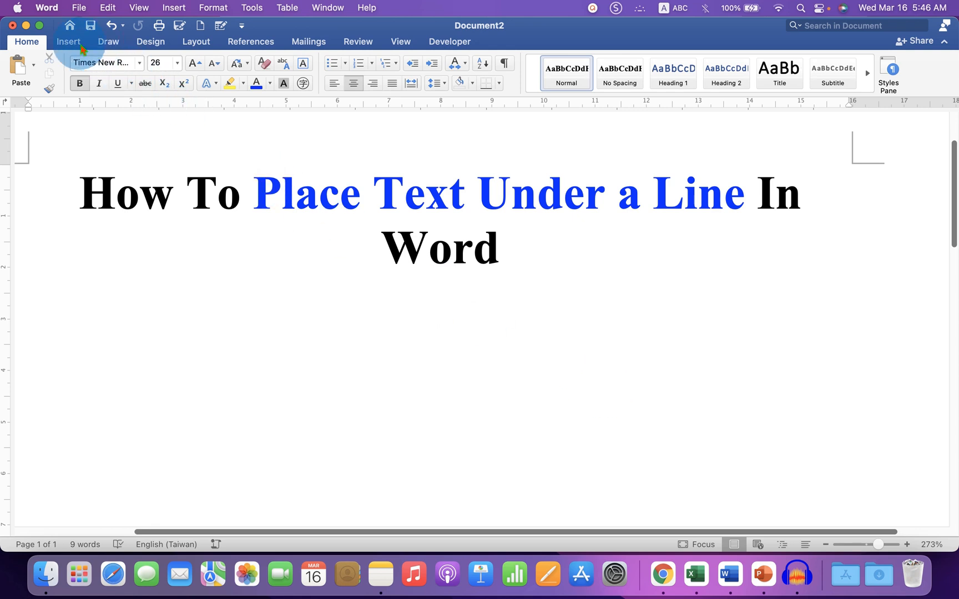
Draw a new empty horizontal text box below the title via Insert > Text Box
{"action": "left_click", "coordinate": [67, 41]}
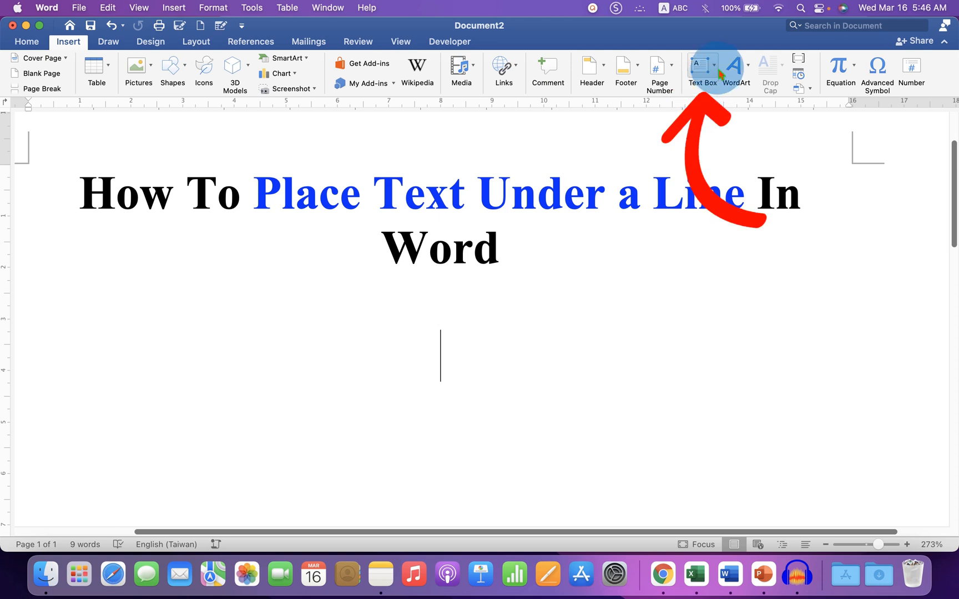
{"action": "mouse_move", "coordinate": [703, 67]}
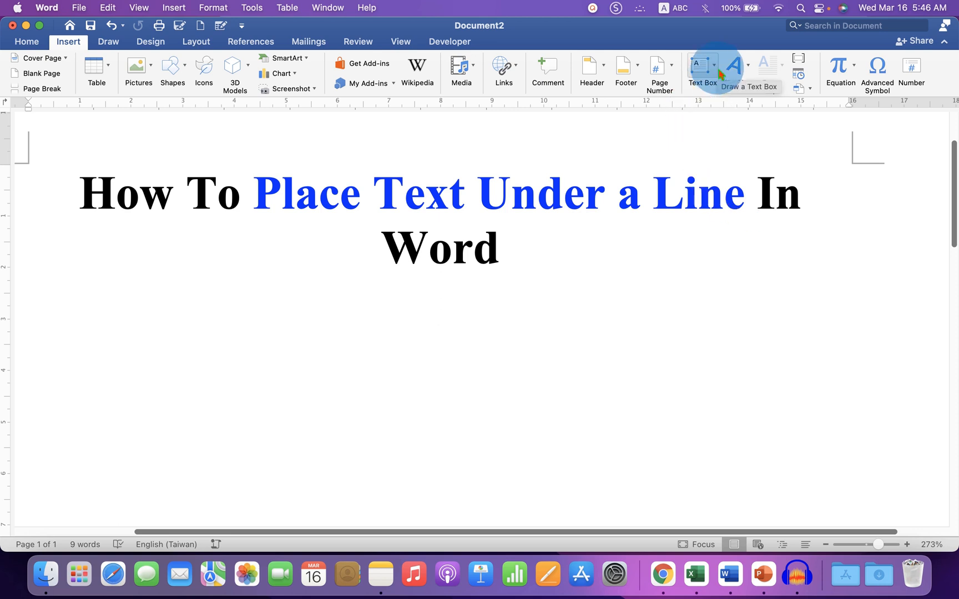
{"action": "left_click", "coordinate": [702, 73]}
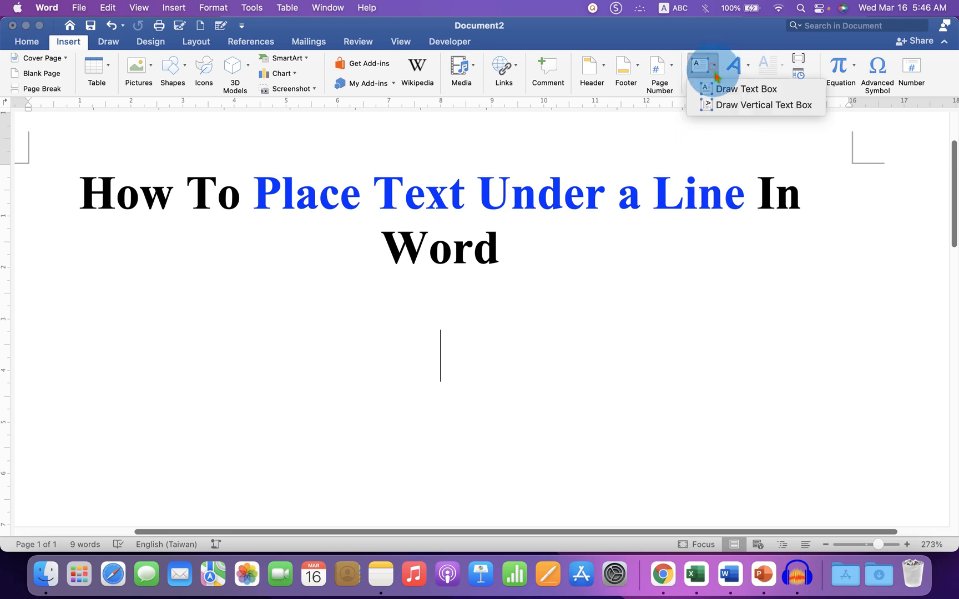
{"action": "mouse_move", "coordinate": [745, 88]}
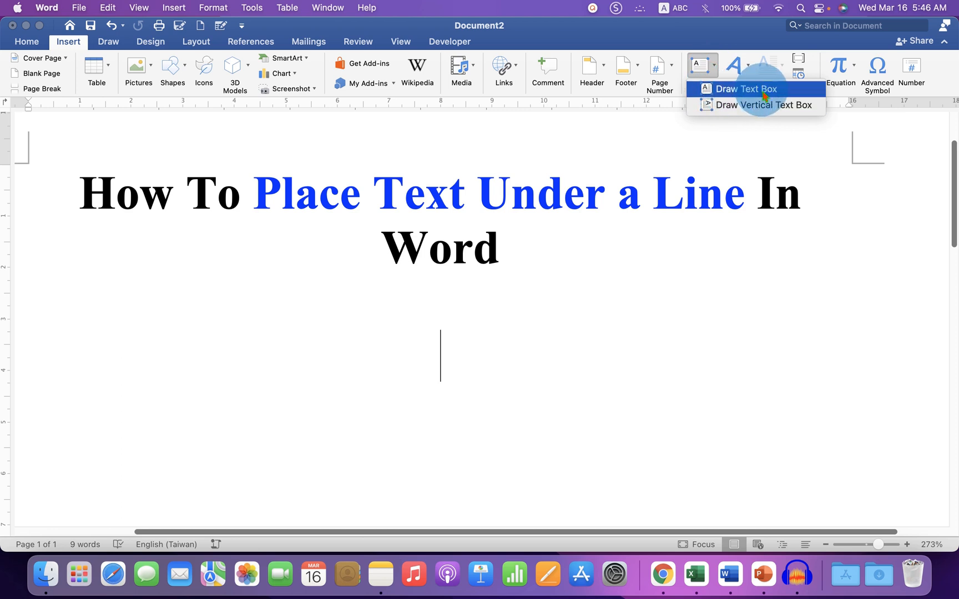
{"action": "left_click", "coordinate": [745, 89]}
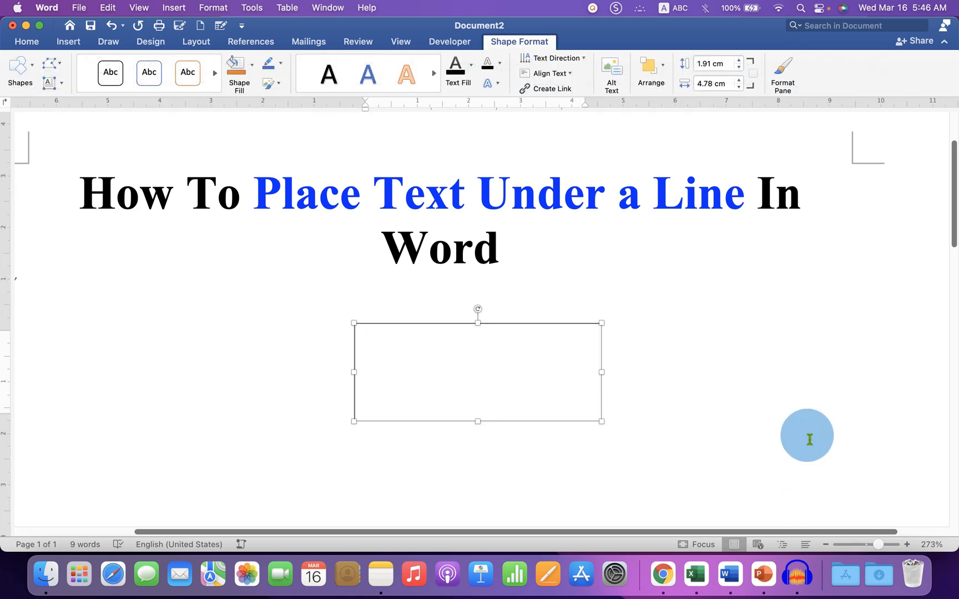
Fill the text box with an underscore line and the words 'Sign Here' beneath it
{"action": "type", "text": "a"}
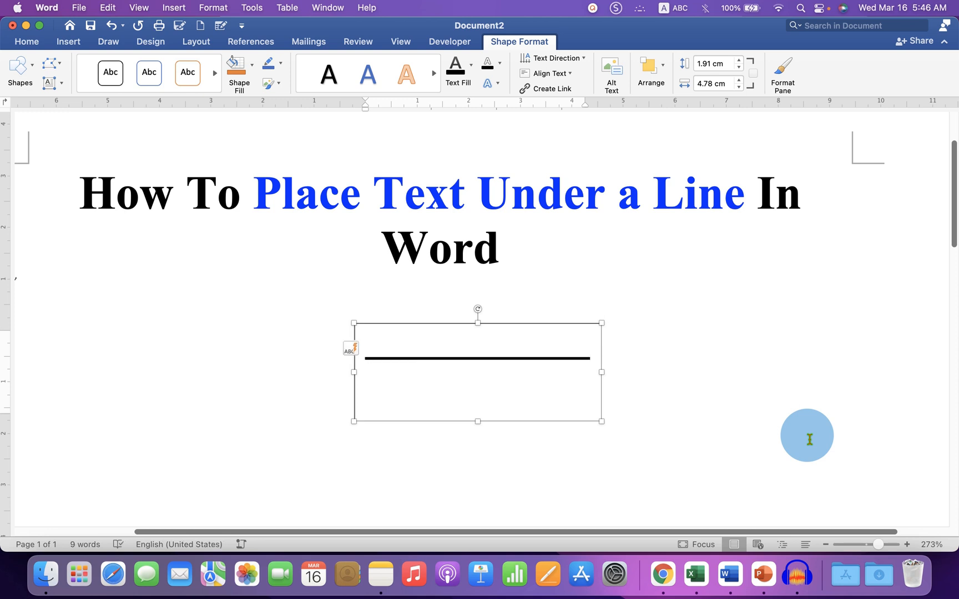
{"action": "type", "text": "Si"}
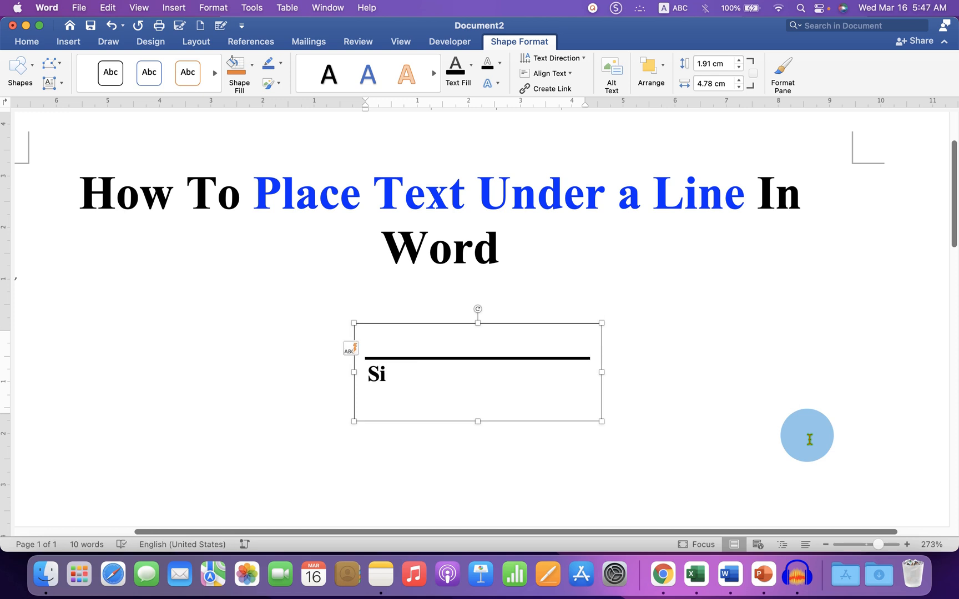
{"action": "type", "text": "g"}
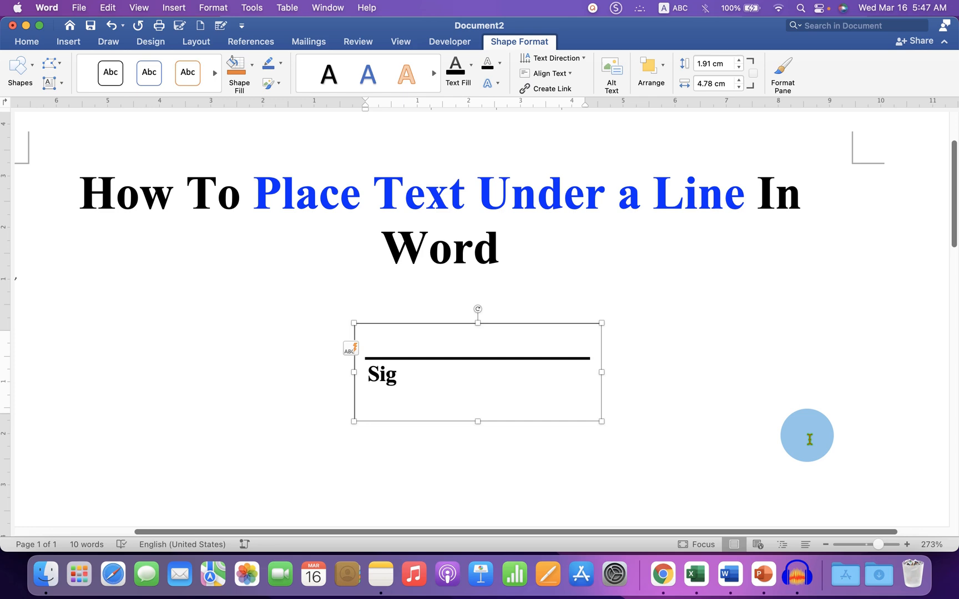
{"action": "type", "text": "n Here"}
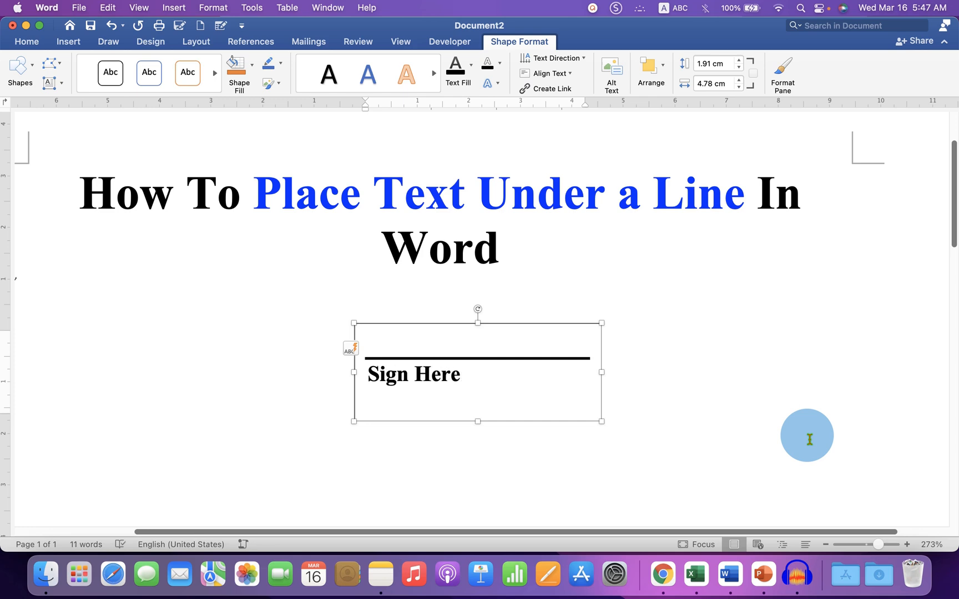
{"action": "mouse_move", "coordinate": [429, 374]}
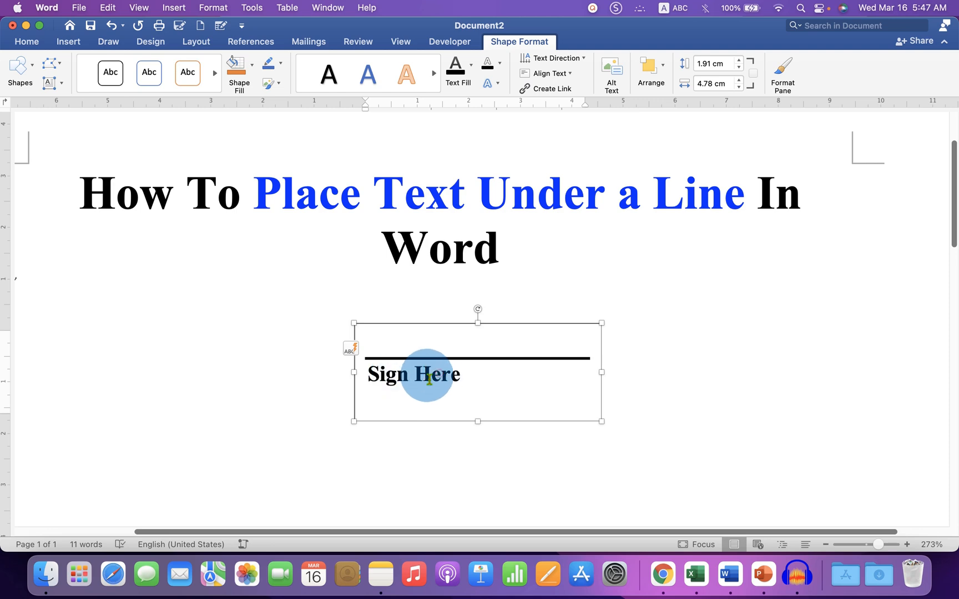
{"action": "left_click", "coordinate": [26, 41]}
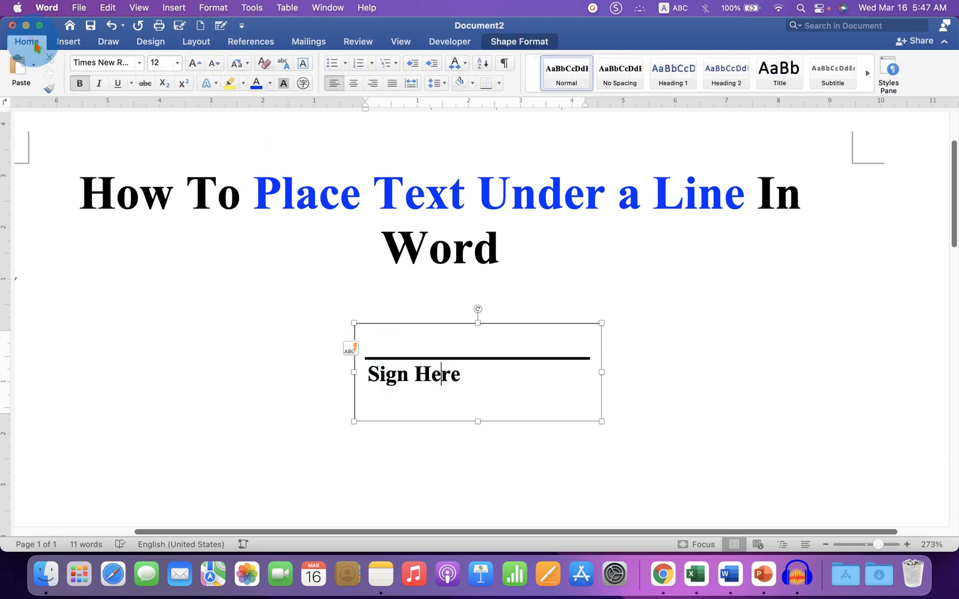
Center the line and 'Sign Here' and narrow the text box to fit them
{"action": "left_click", "coordinate": [353, 82]}
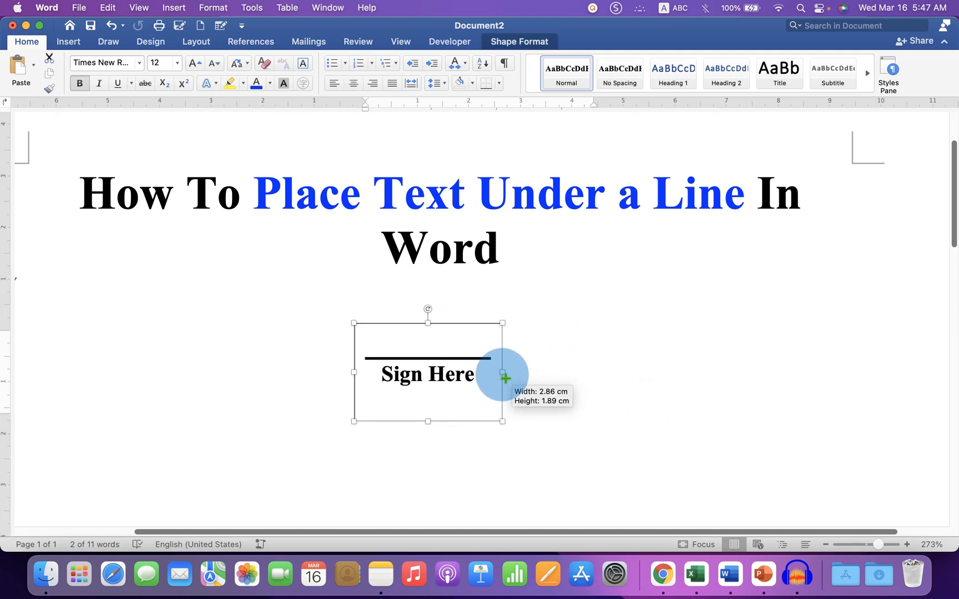
{"action": "mouse_move", "coordinate": [670, 416]}
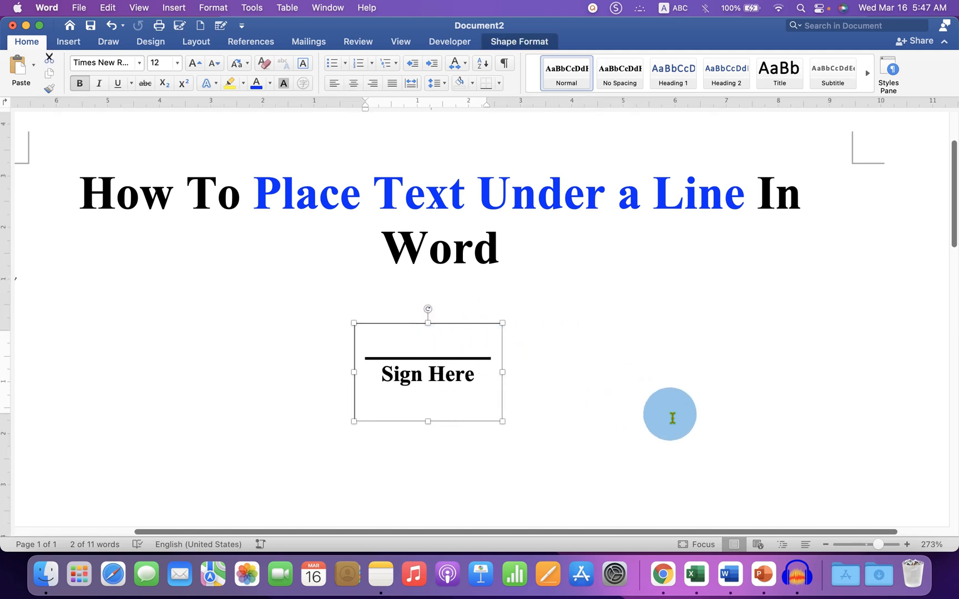
{"action": "left_click", "coordinate": [341, 418]}
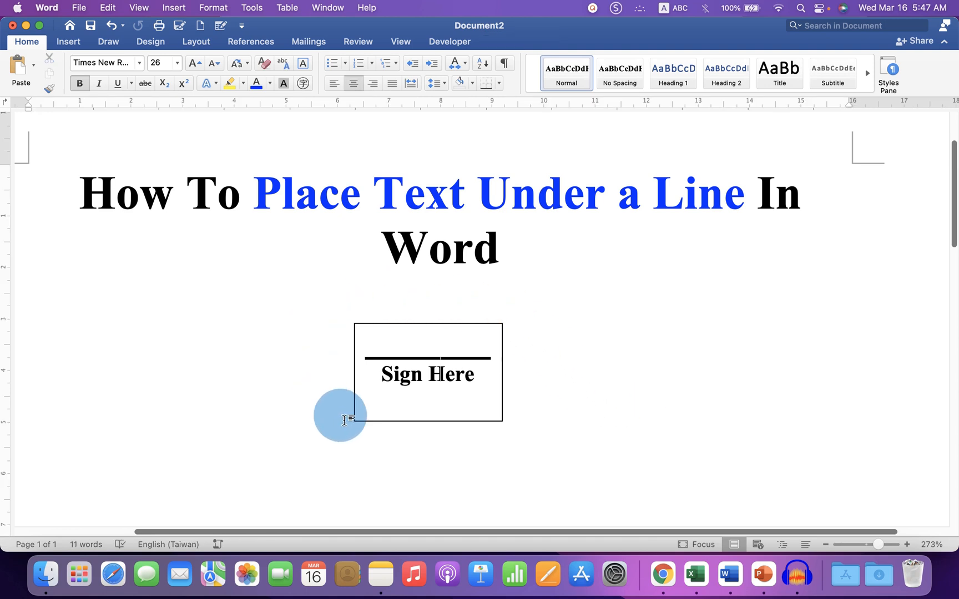
{"action": "mouse_move", "coordinate": [489, 327]}
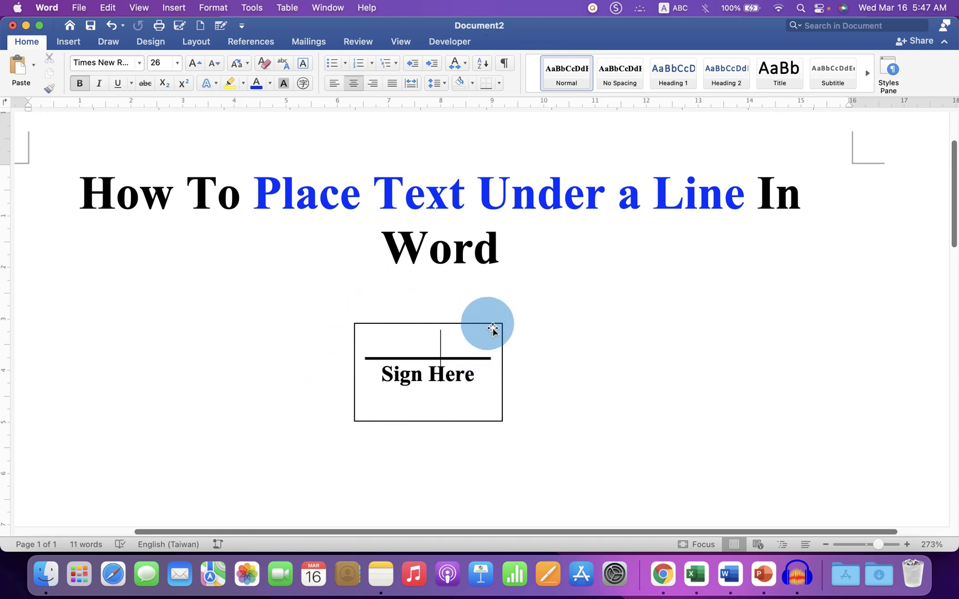
Set the text box outline to No line in Format Shape so only the line and 'Sign Here' show
{"action": "right_click", "coordinate": [489, 328]}
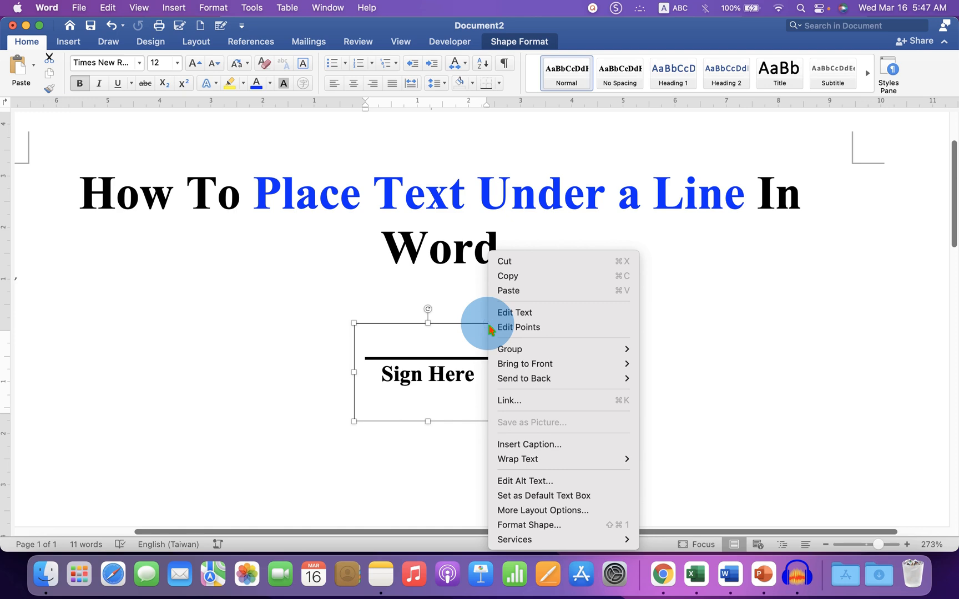
{"action": "mouse_move", "coordinate": [529, 525]}
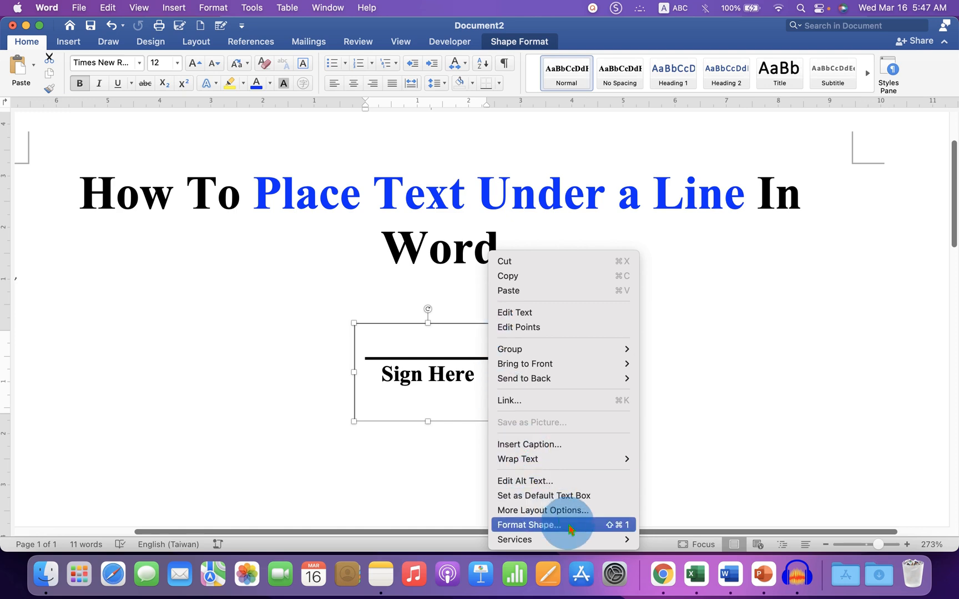
{"action": "left_click", "coordinate": [529, 525]}
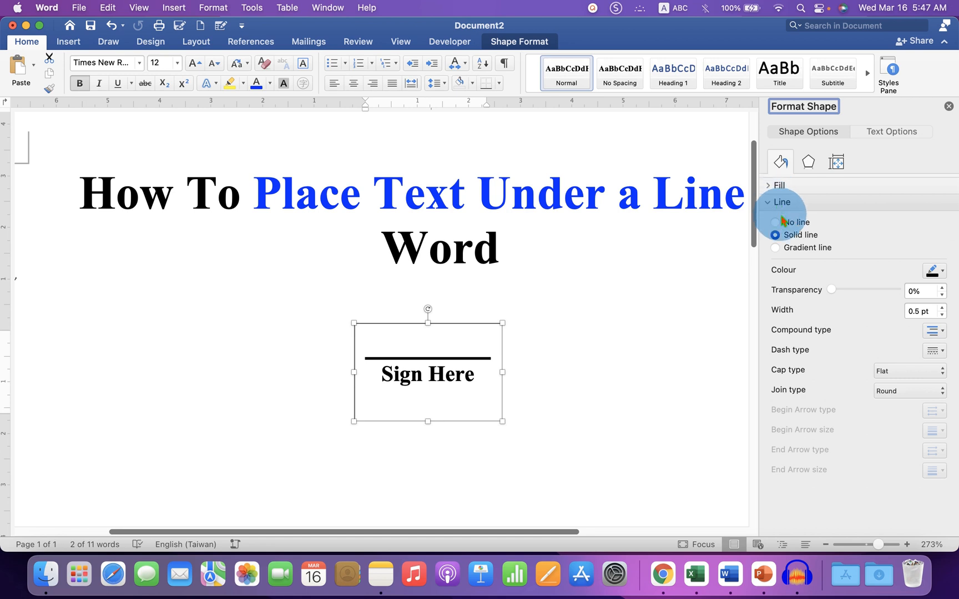
{"action": "left_click", "coordinate": [775, 222]}
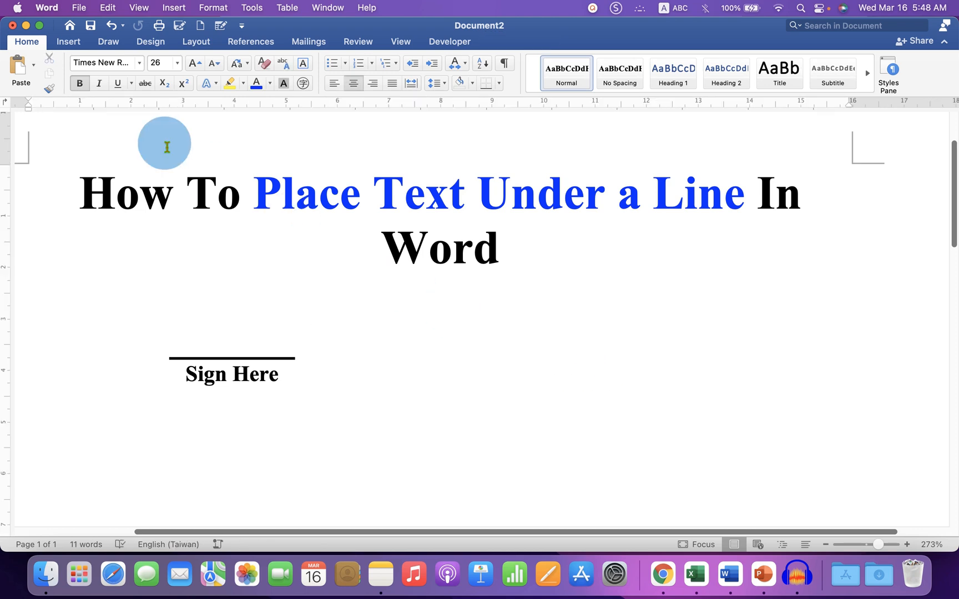
Insert an equation beside 'Sign Here' holding an empty Overbar accent structure
{"action": "left_click", "coordinate": [67, 41]}
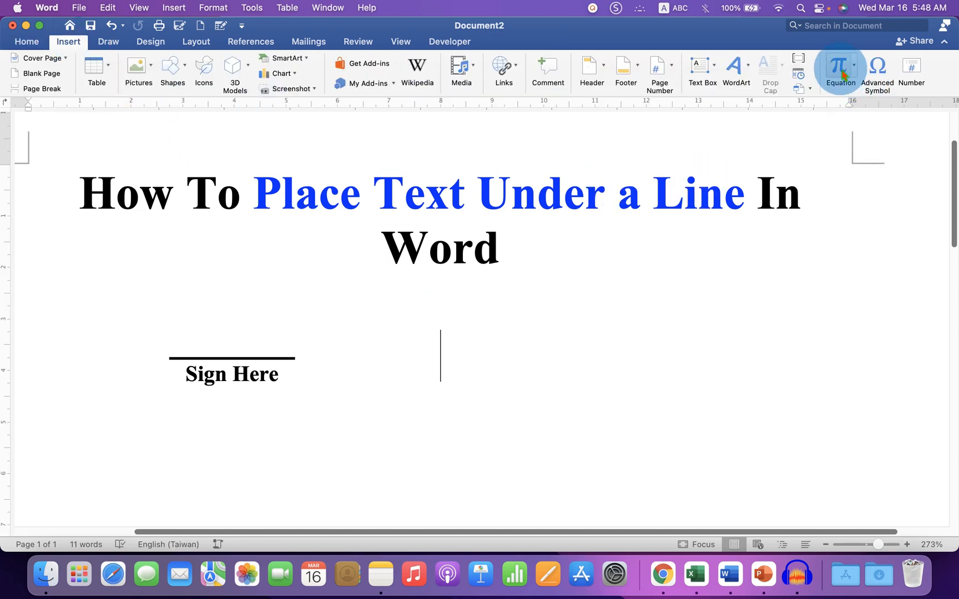
{"action": "left_click", "coordinate": [841, 70]}
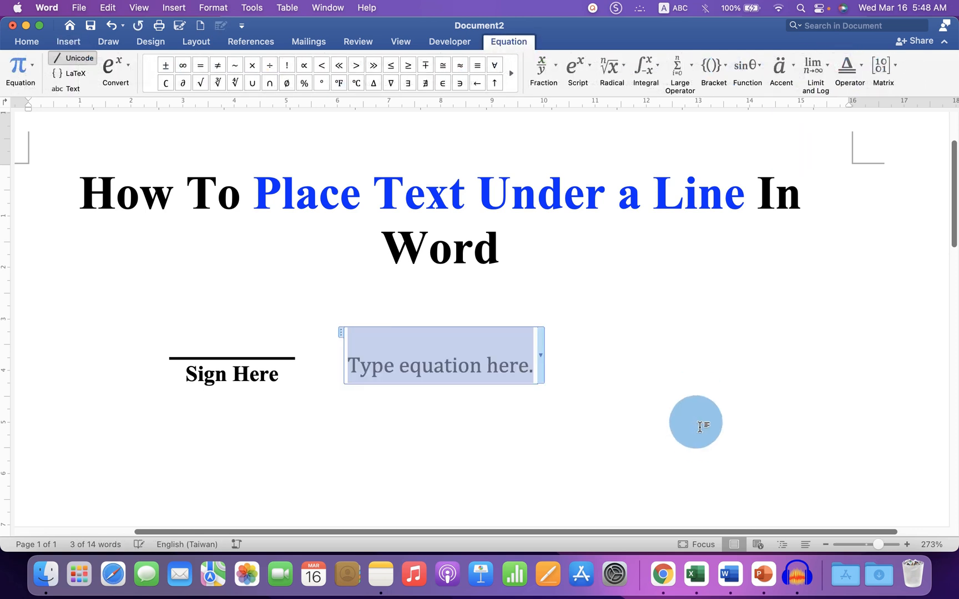
{"action": "mouse_move", "coordinate": [815, 73]}
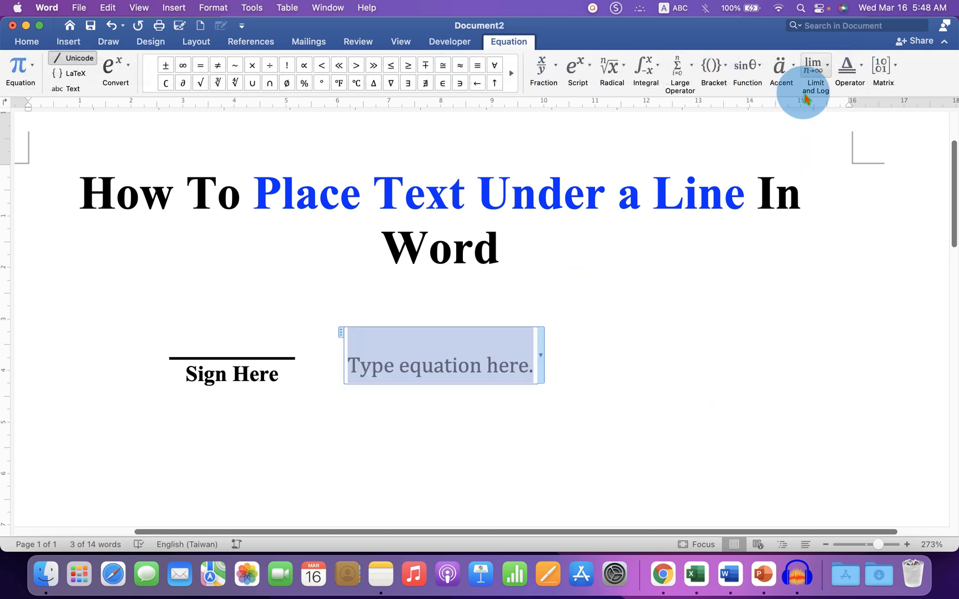
{"action": "left_click", "coordinate": [782, 69]}
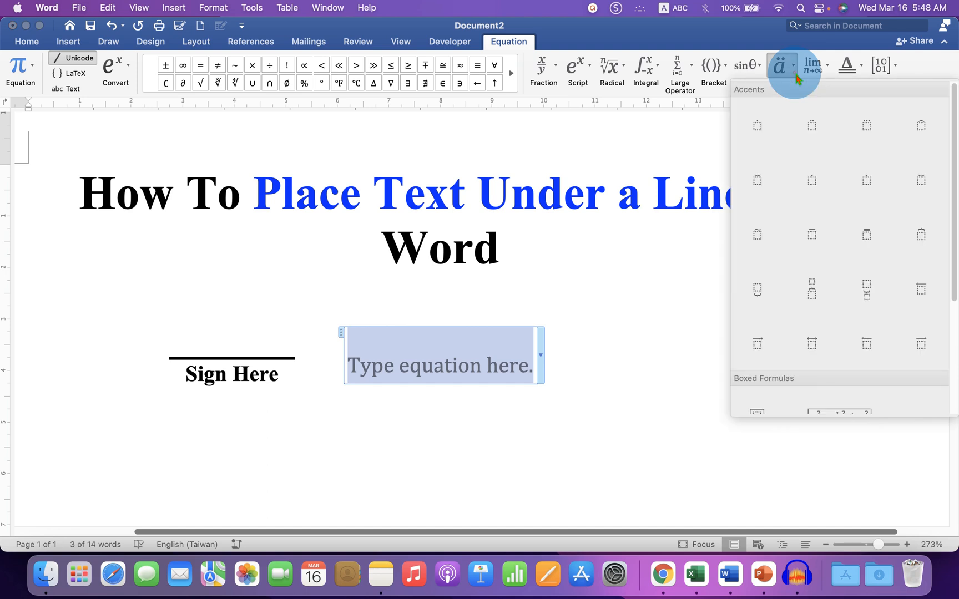
{"action": "scroll", "scroll_direction": "down", "scroll_amount": 3}
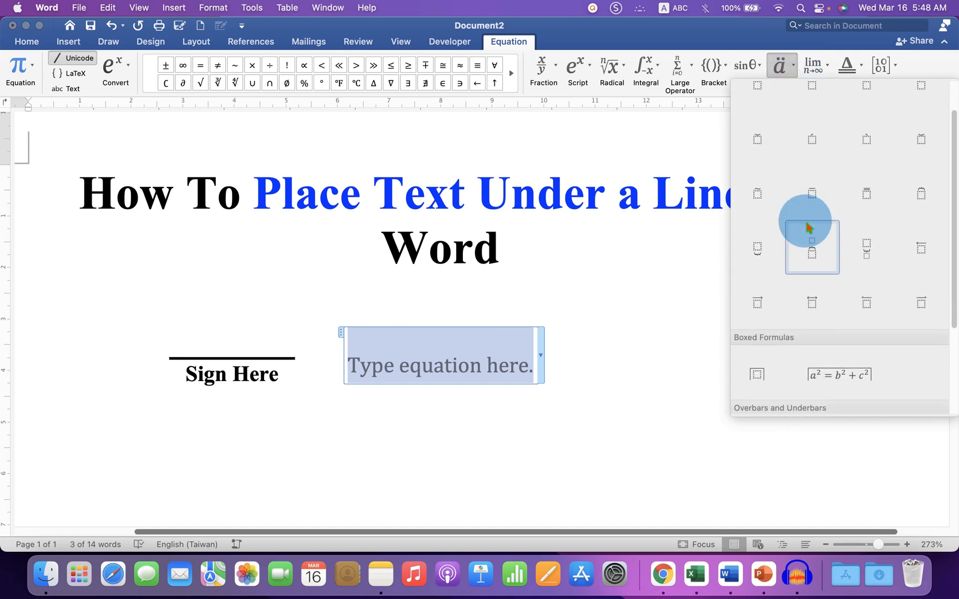
{"action": "scroll", "scroll_direction": "down", "scroll_amount": 3}
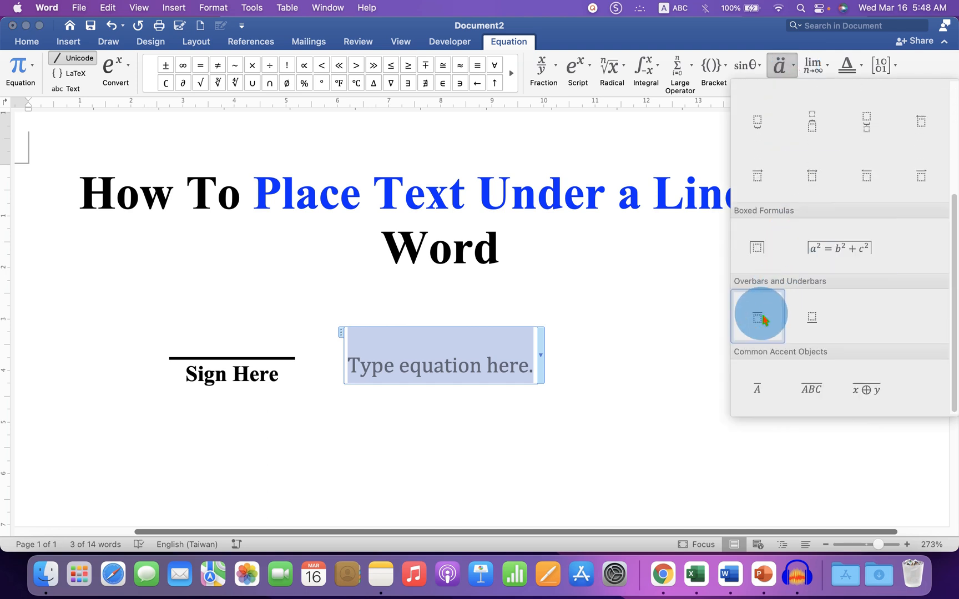
{"action": "left_click", "coordinate": [757, 316]}
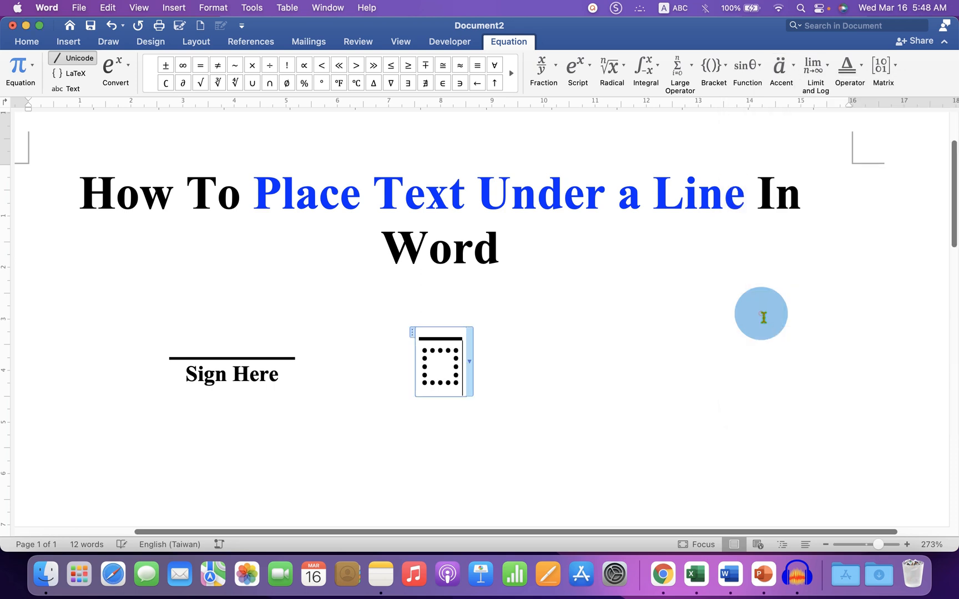
{"action": "mouse_move", "coordinate": [547, 353]}
{"action": "type", "text": "Signature Line"}
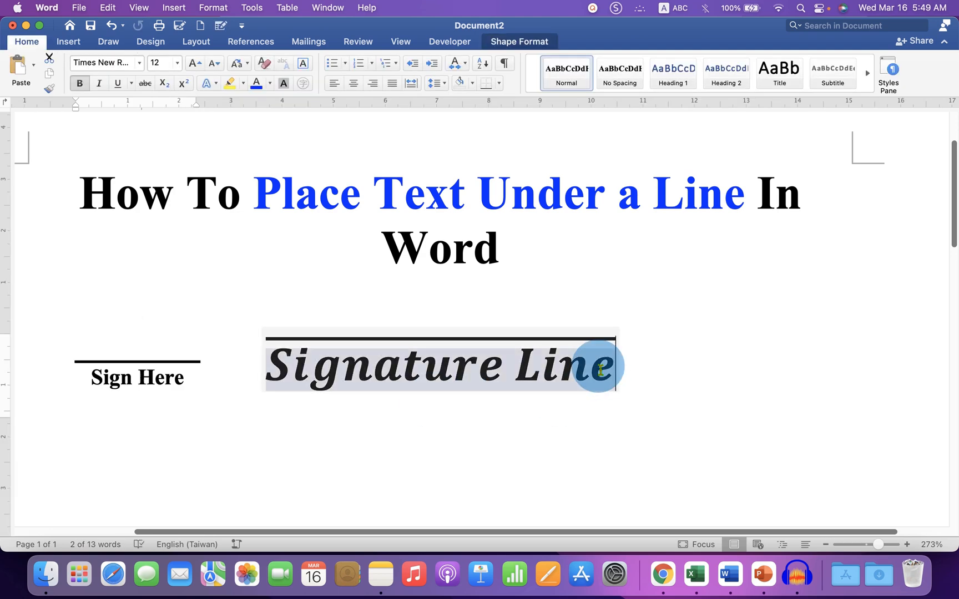
Make 'Signature Line' under the overbar upright by turning off Italic
{"action": "left_click", "coordinate": [441, 365]}
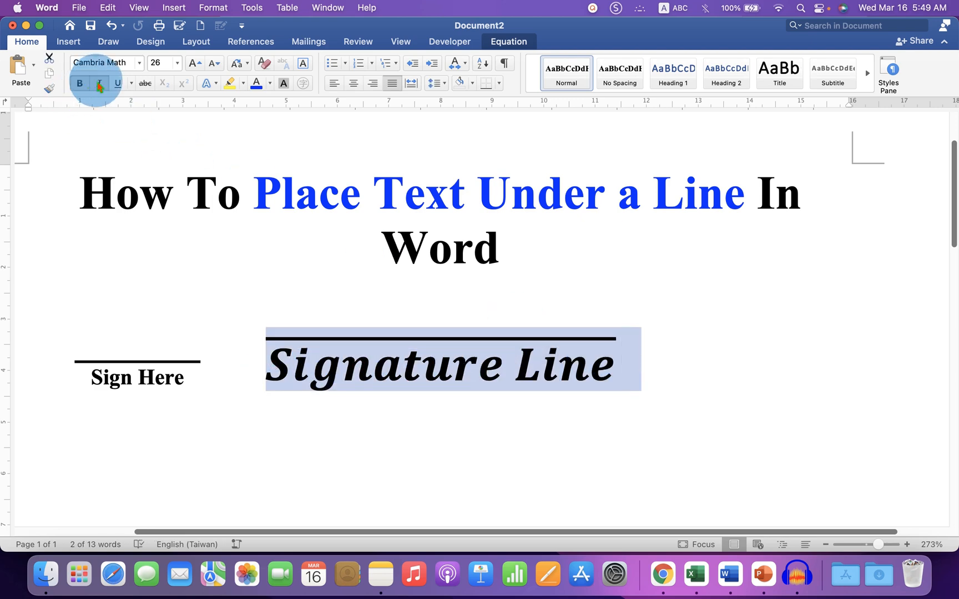
{"action": "left_click", "coordinate": [97, 84]}
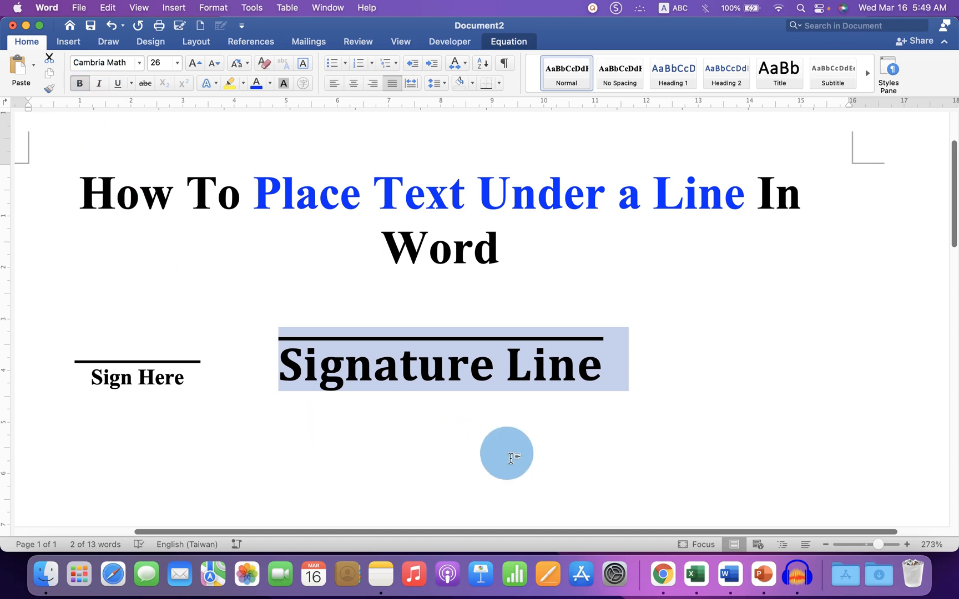